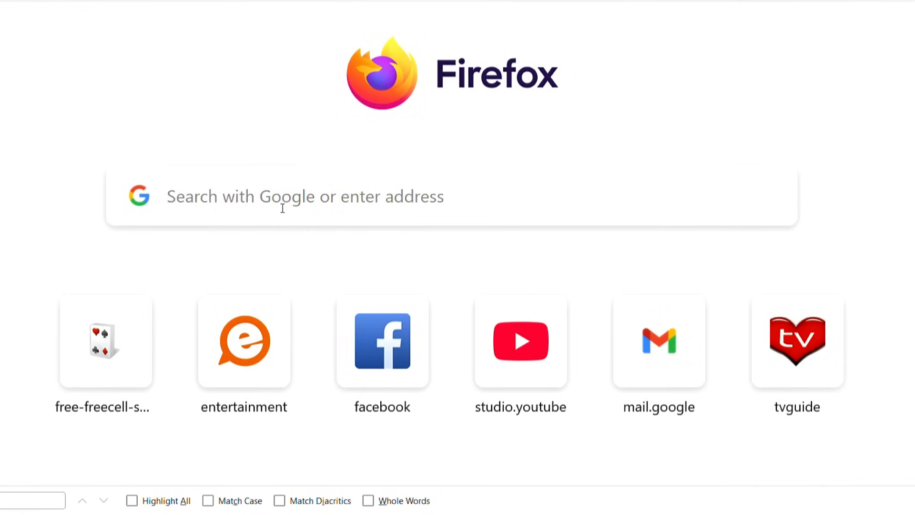
Enter 'tinker' in Firefox's address bar to reach the Tinkercad dashboard
left_click(303, 196)
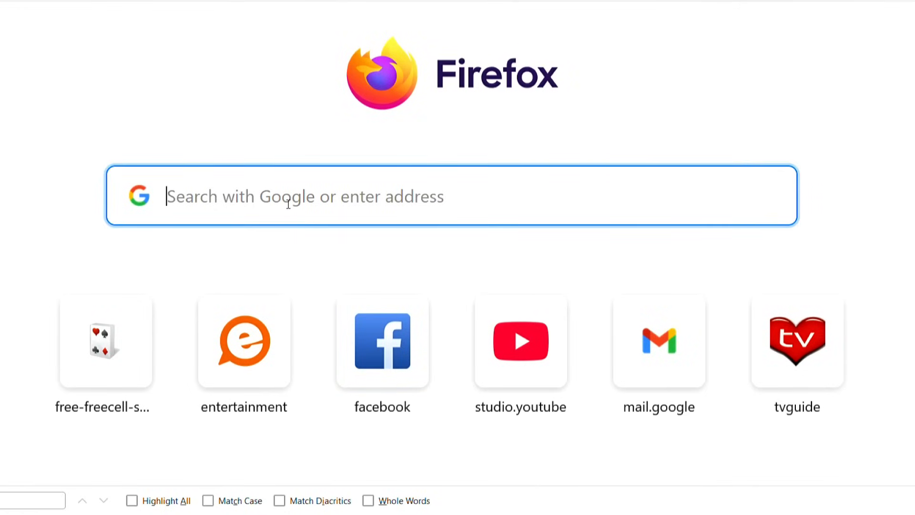
type("tinker")
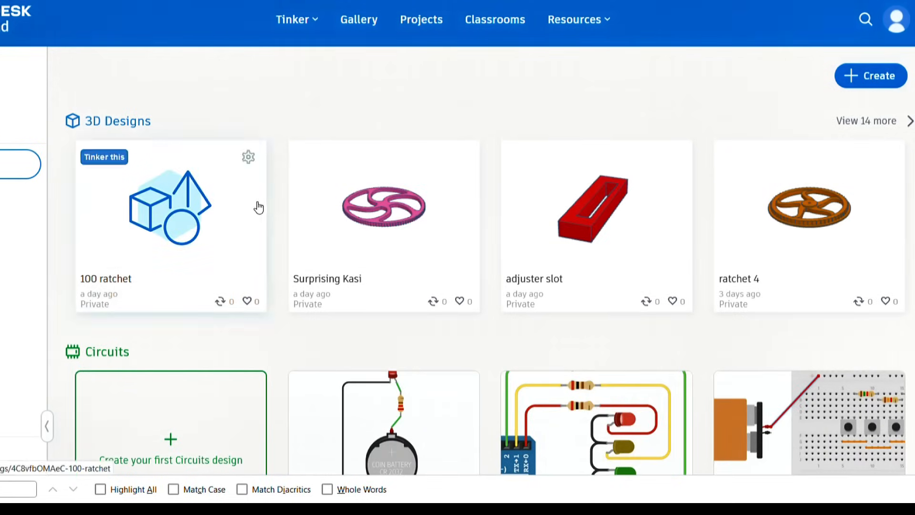
Create a new 3D design and stretch a red box to about 44 by 32 mm
left_click(871, 75)
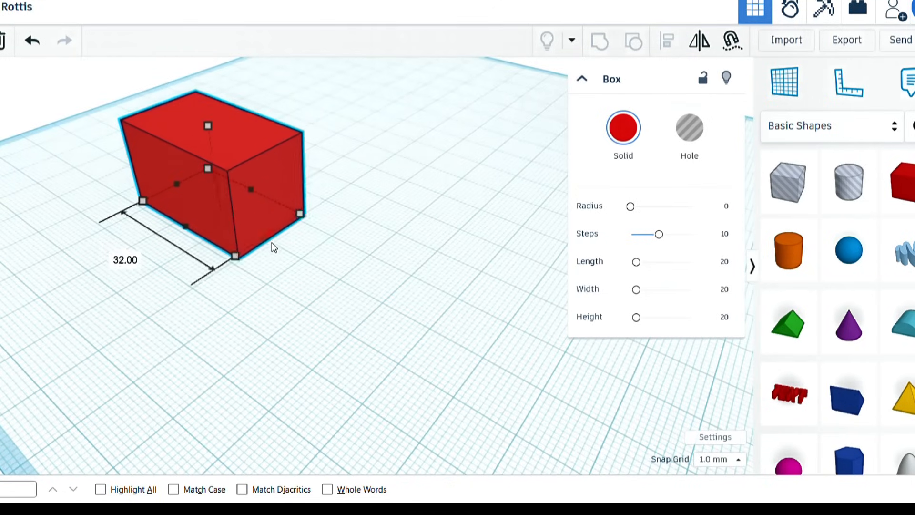
left_click_drag(234, 255, 289, 287)
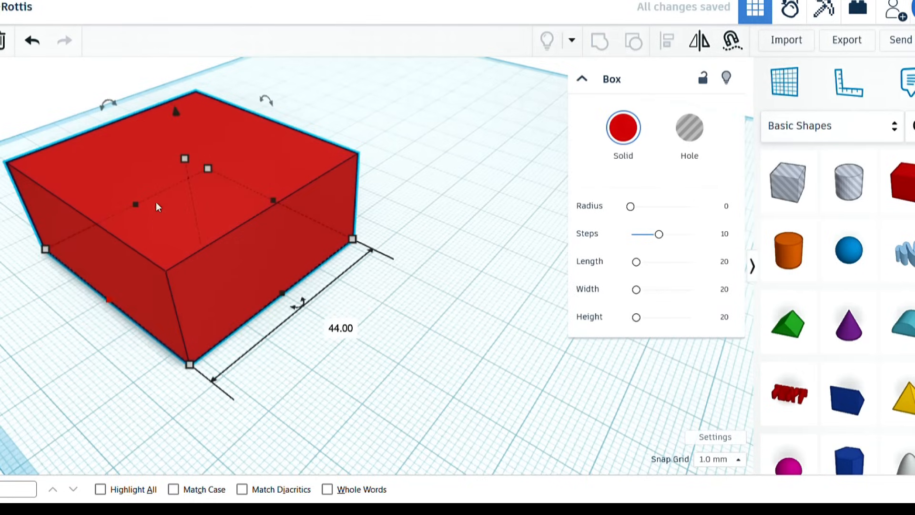
left_click_drag(185, 158, 196, 212)
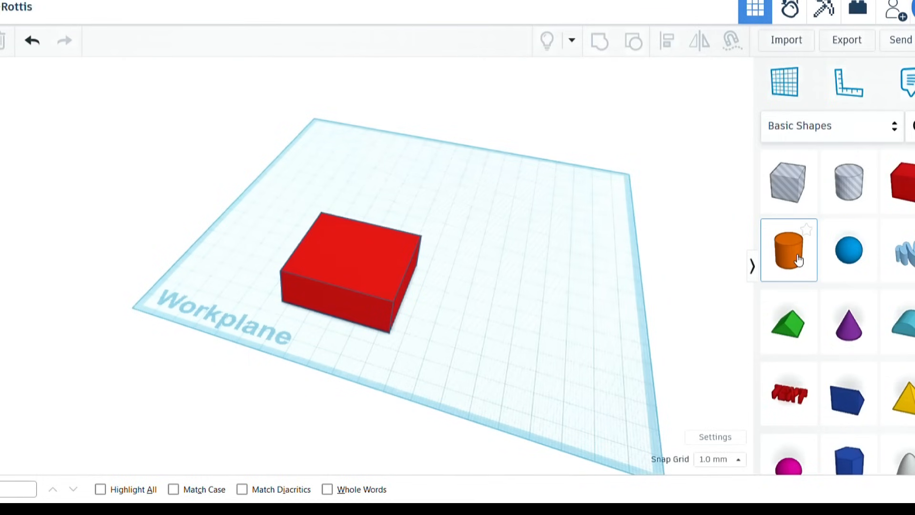
Place a cylinder beside the red box and raise it into a tall post
left_click(788, 249)
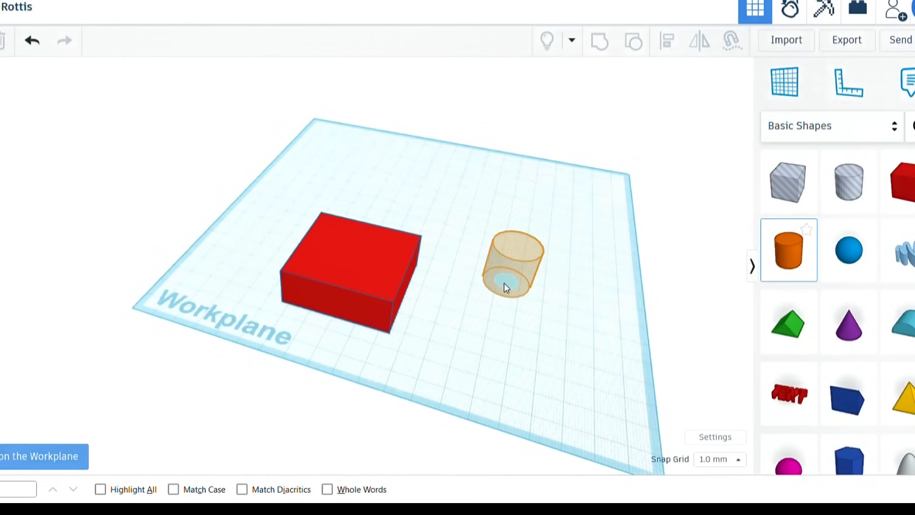
left_click(513, 262)
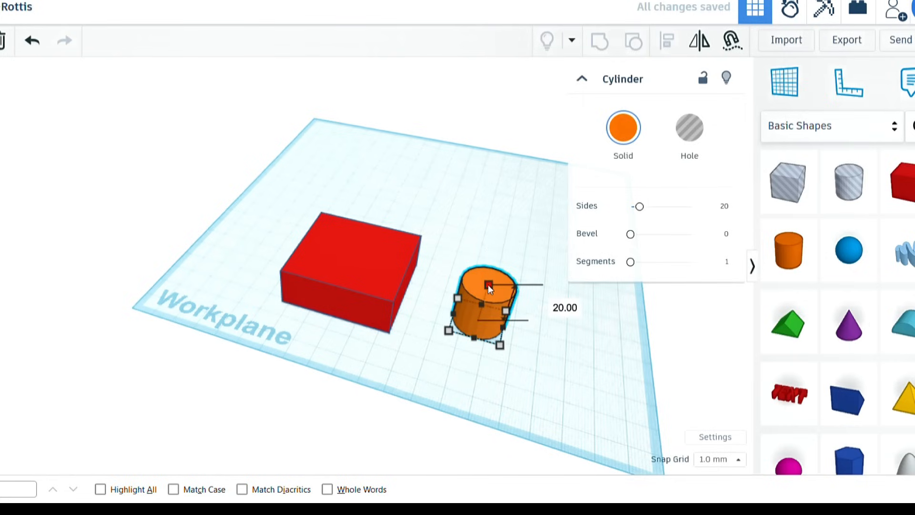
left_click_drag(489, 284, 447, 156)
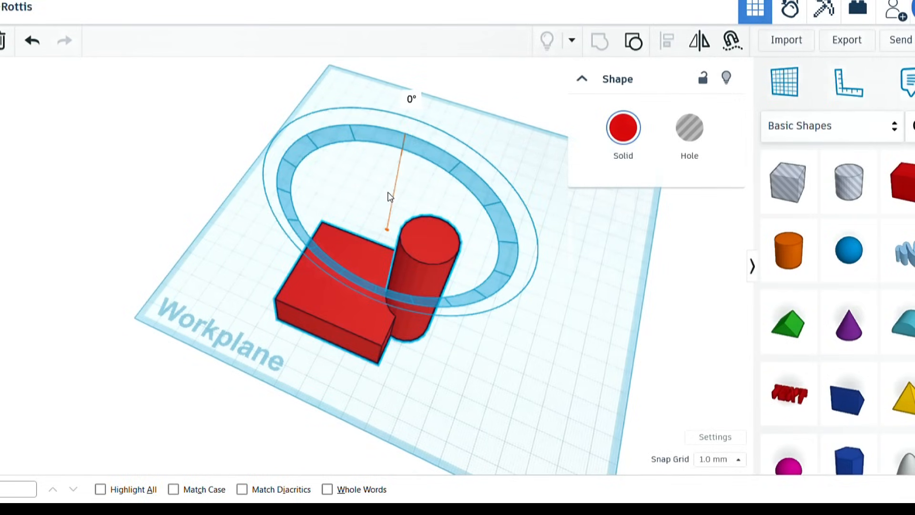
Set the corner cylinder alone to Hole, then deselect it
left_click(496, 372)
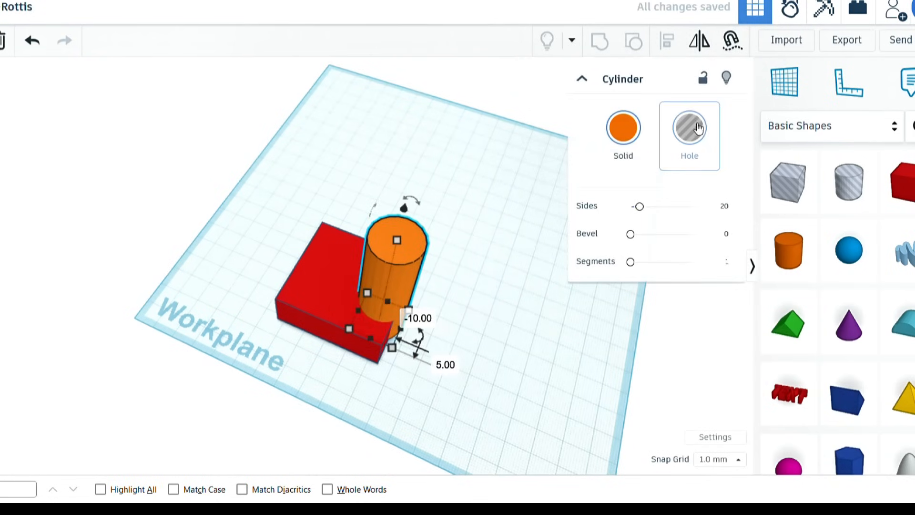
left_click(690, 128)
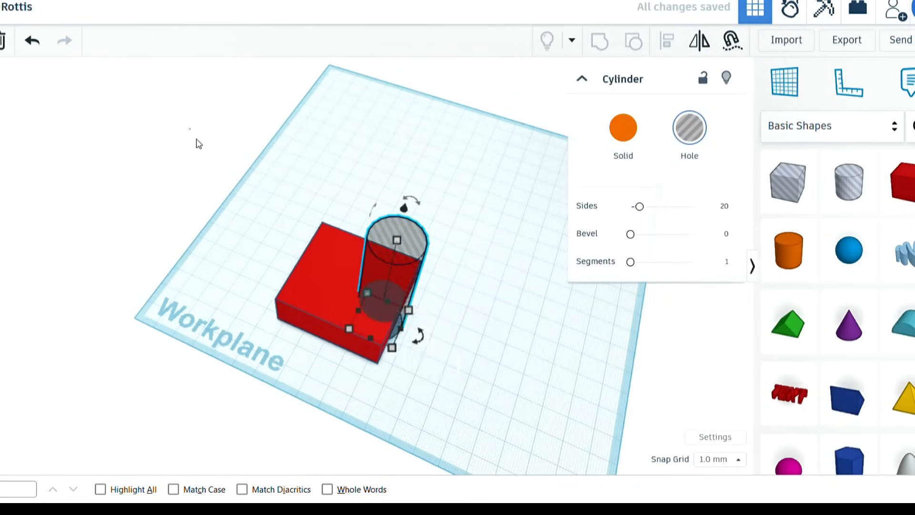
left_click(599, 41)
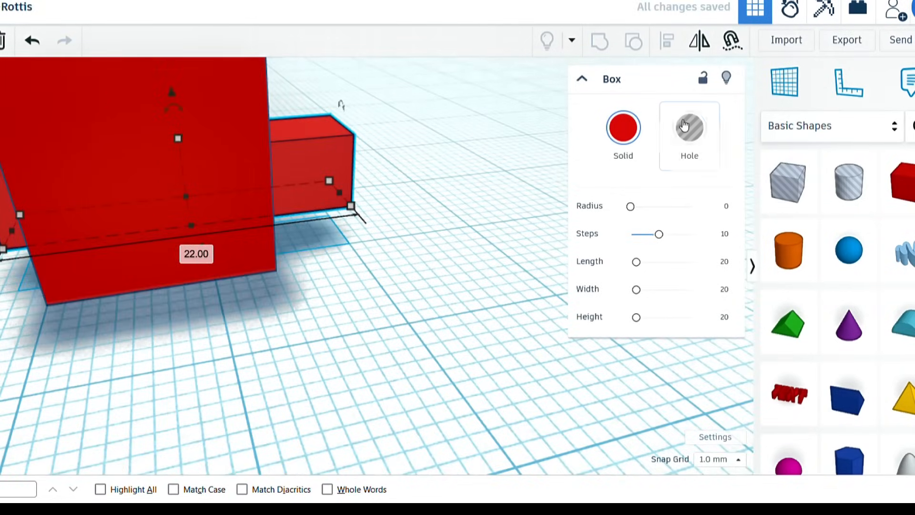
Set a small box to Hole and position it on the wall as an opening
left_click(689, 128)
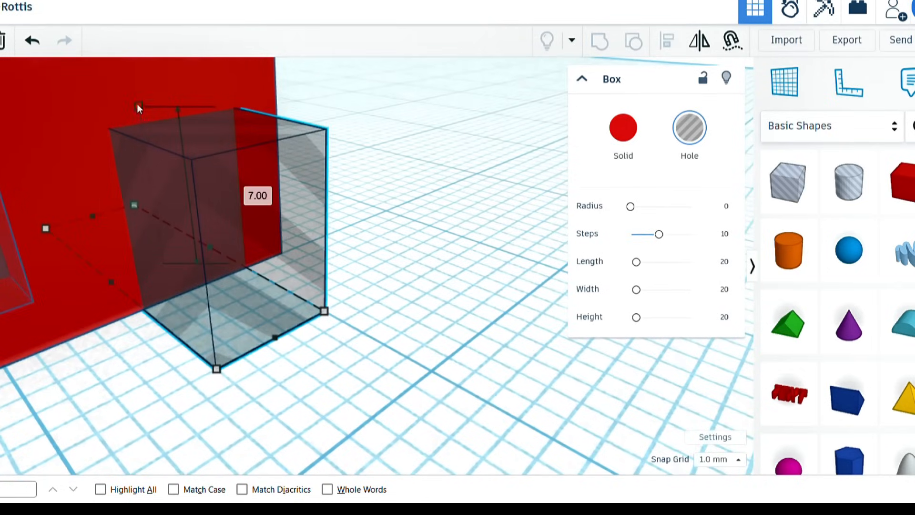
left_click(380, 181)
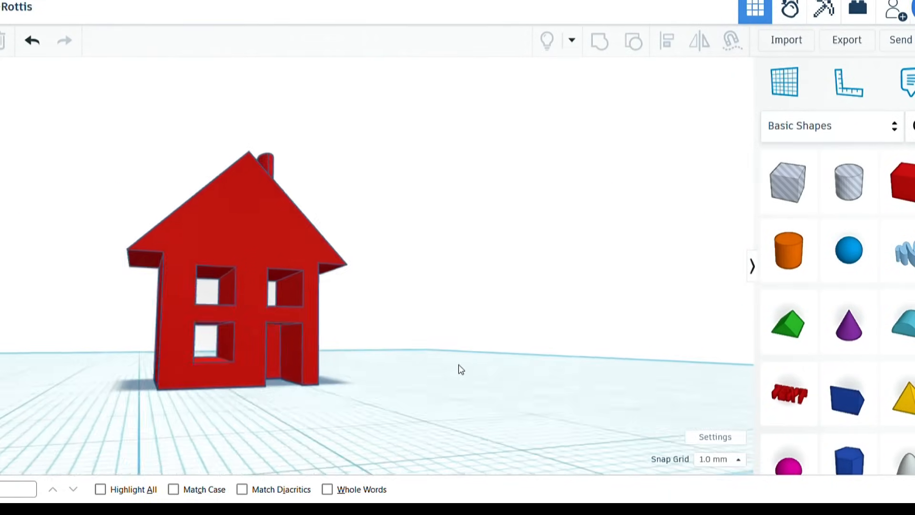
Orbit the view around the finished red house to see its side
left_click_drag(461, 368, 210, 377)
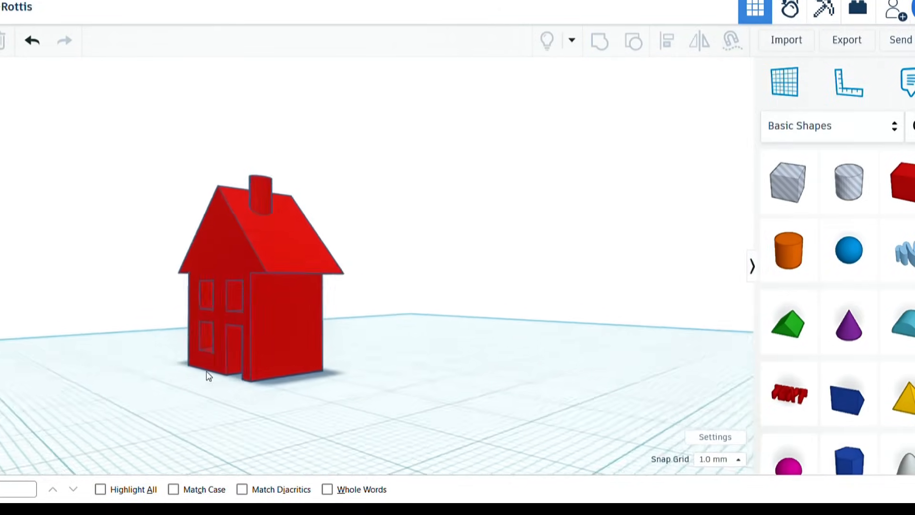
left_click_drag(210, 374, 299, 408)
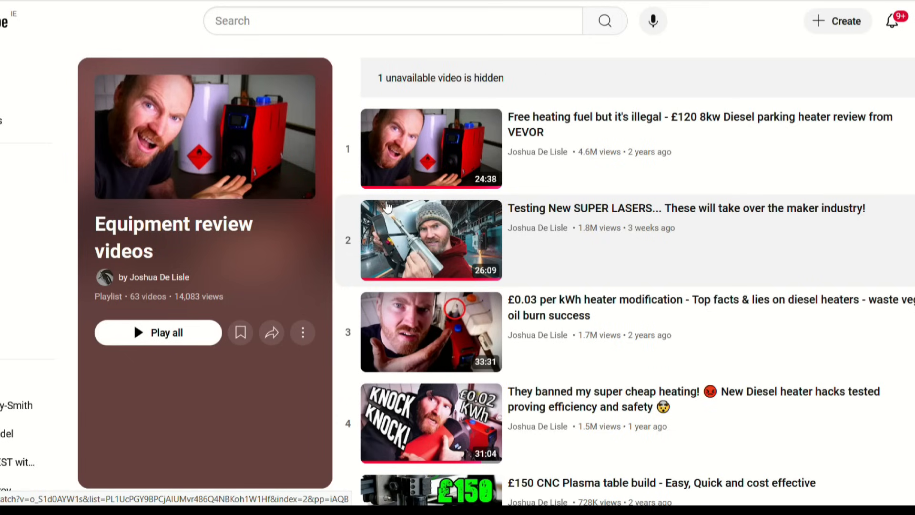
scroll("down", 3)
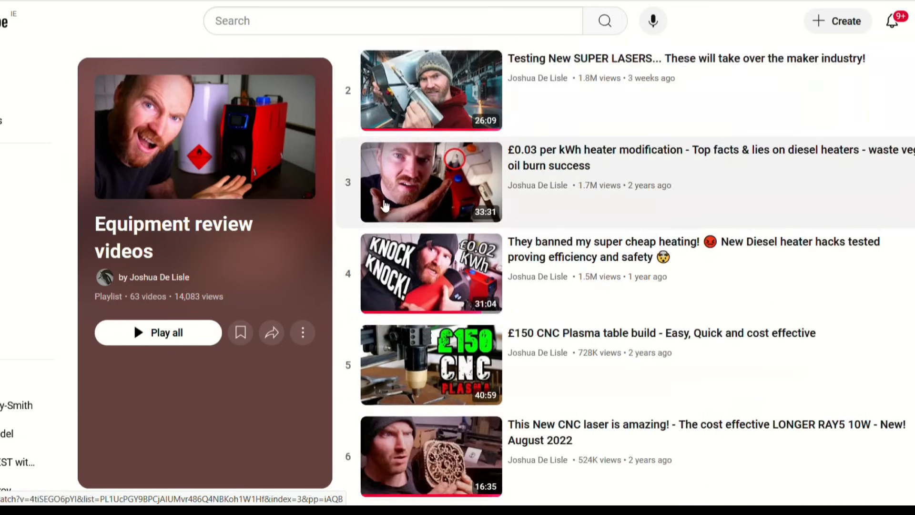
scroll("down", 3)
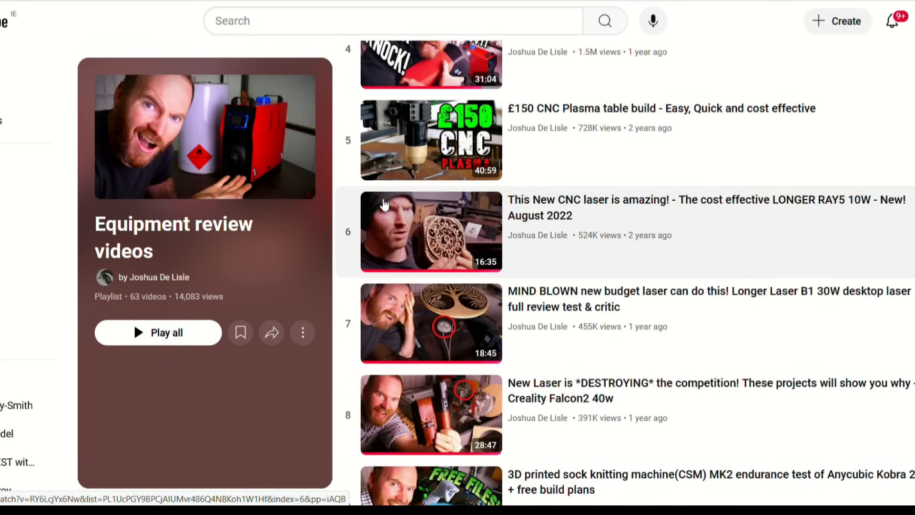
scroll("down", 3)
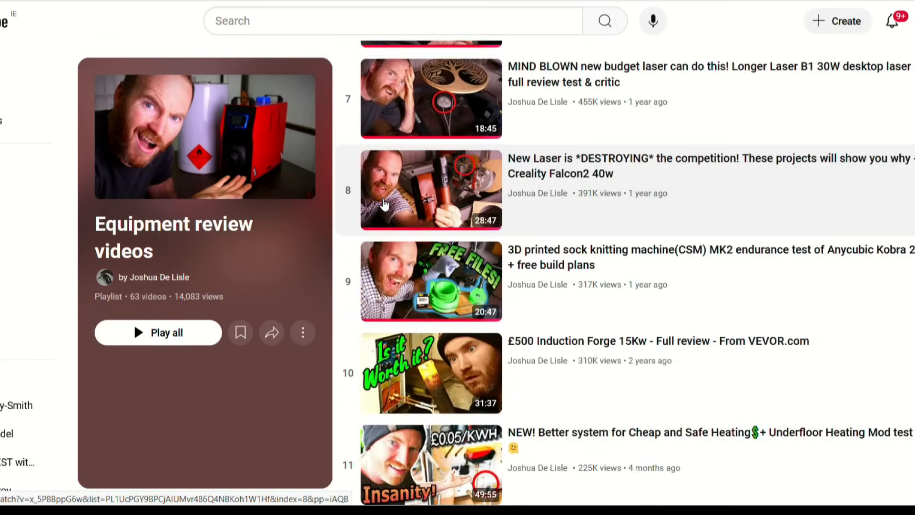
scroll("down", 3)
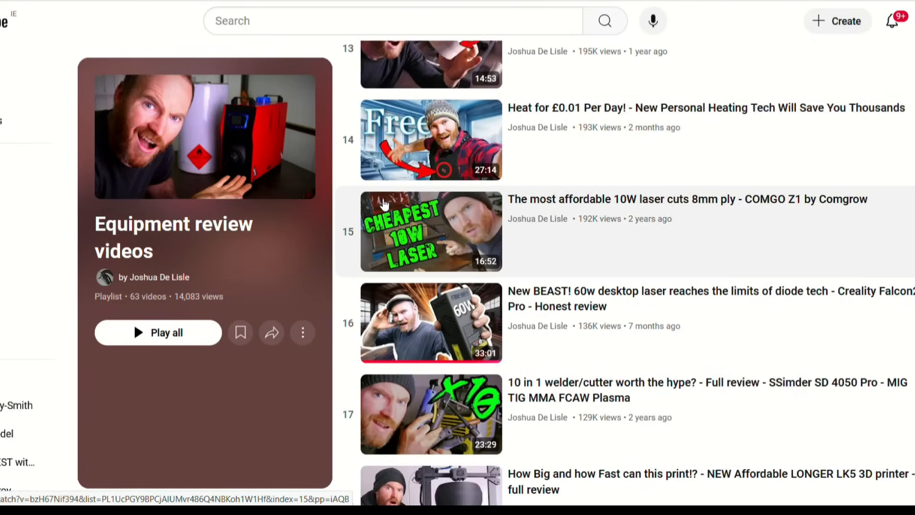
scroll("down", 3)
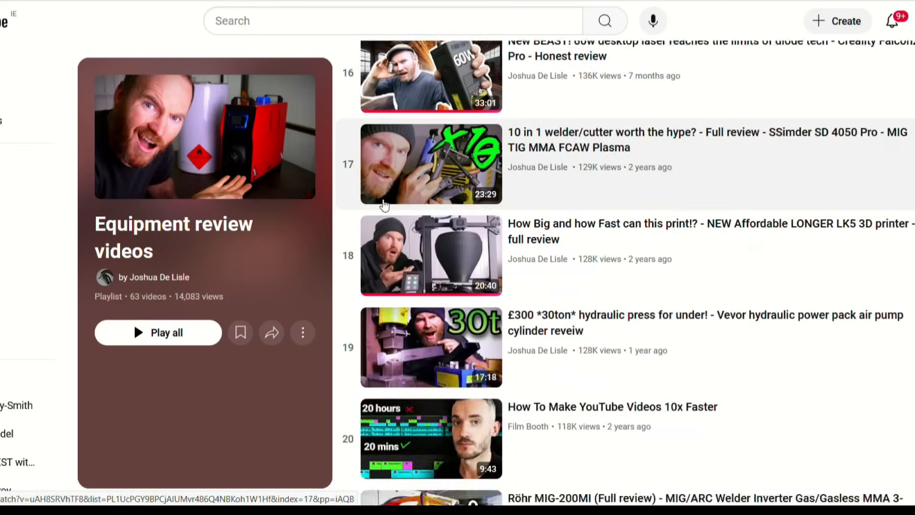
scroll("down", 3)
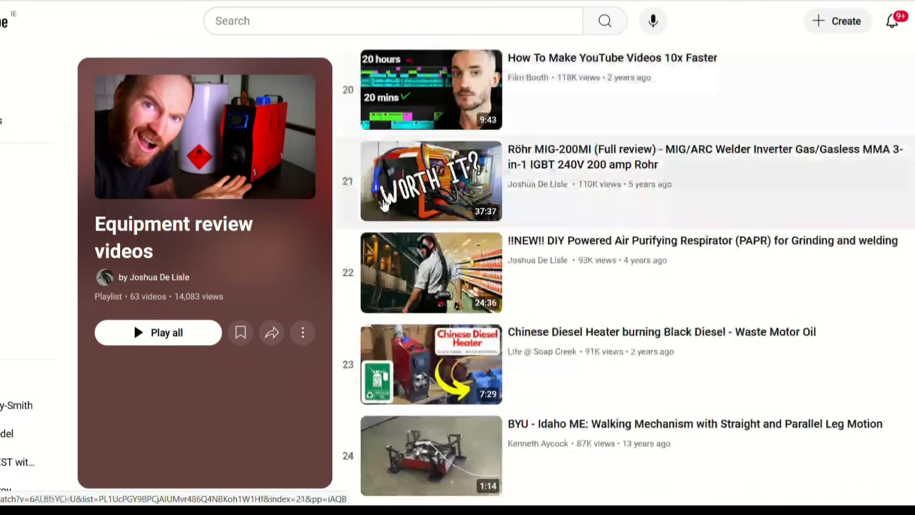
scroll("down", 3)
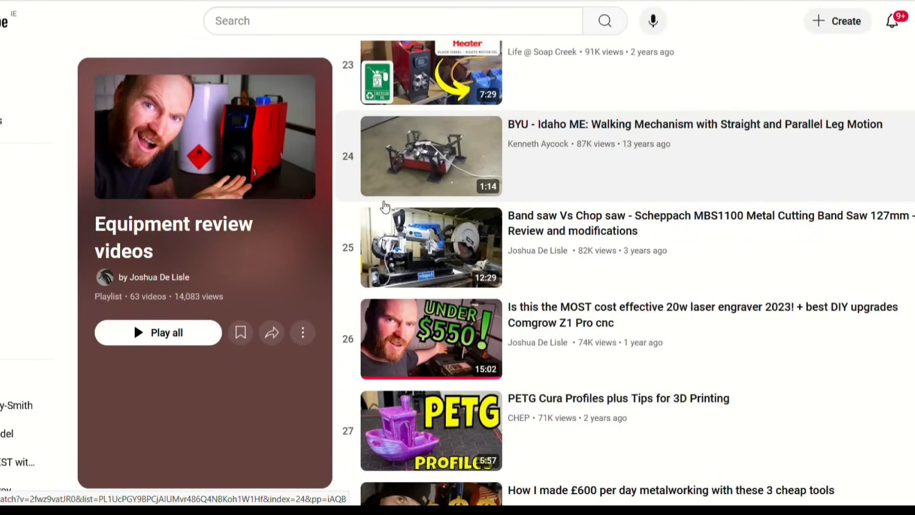
scroll("down", 3)
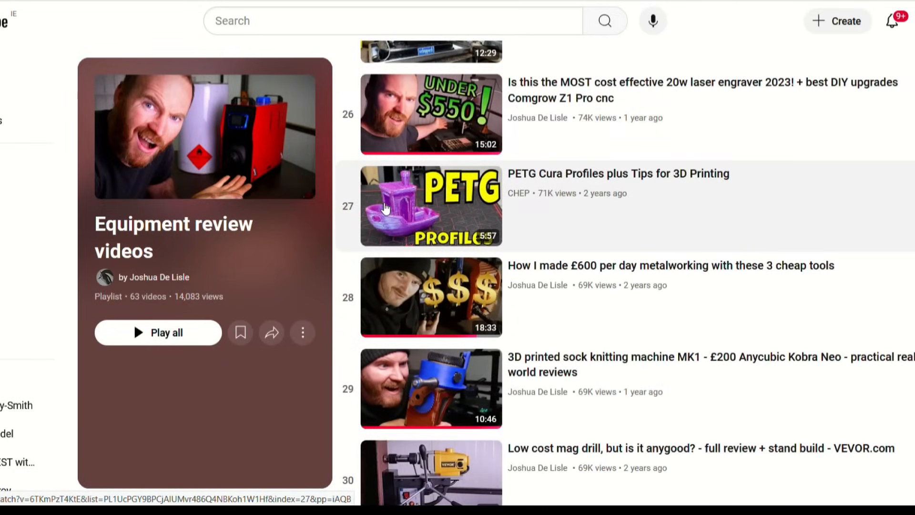
scroll("down", 3)
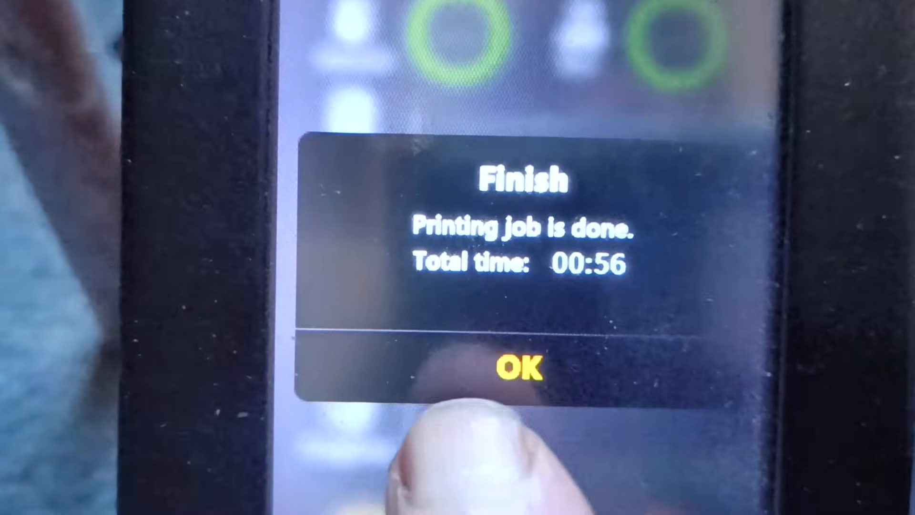
Confirm the printer's Finish dialog with OK
left_click(522, 371)
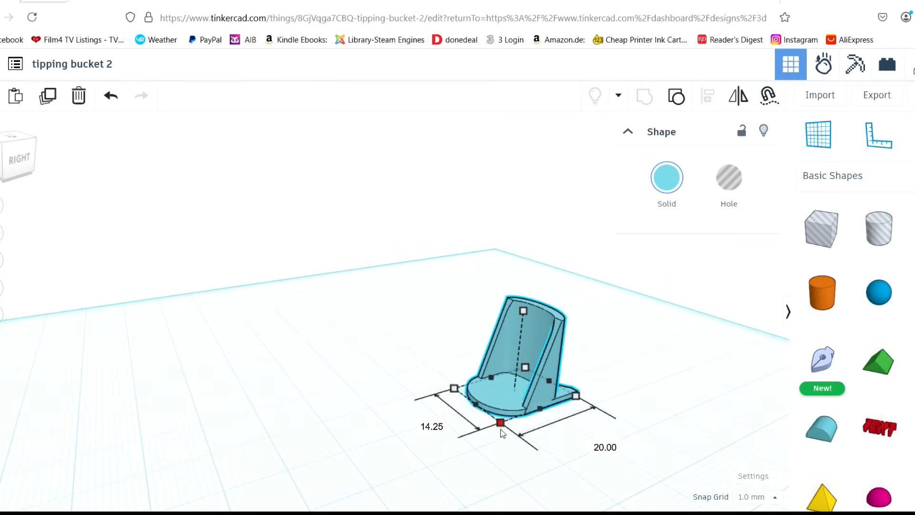
Resize the tipping bucket's base to about 22.25 by 31.23 mm
left_click_drag(499, 422, 479, 465)
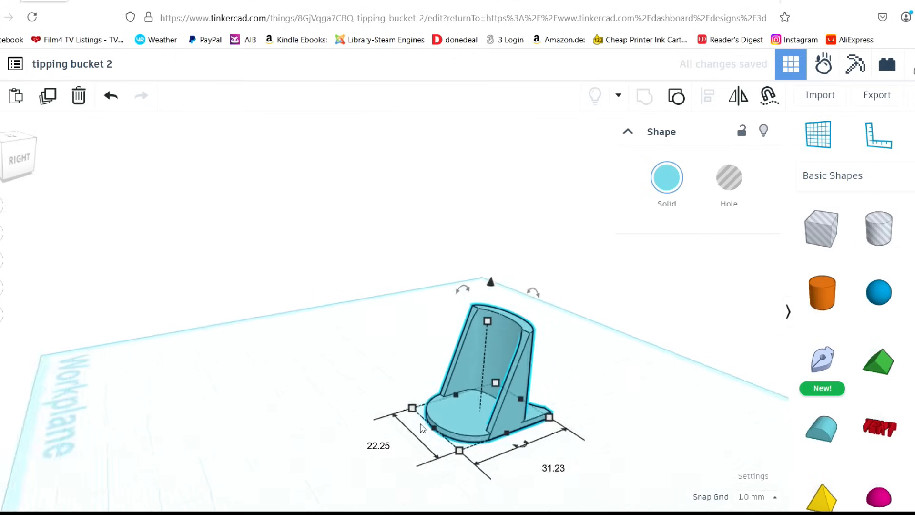
left_click(537, 339)
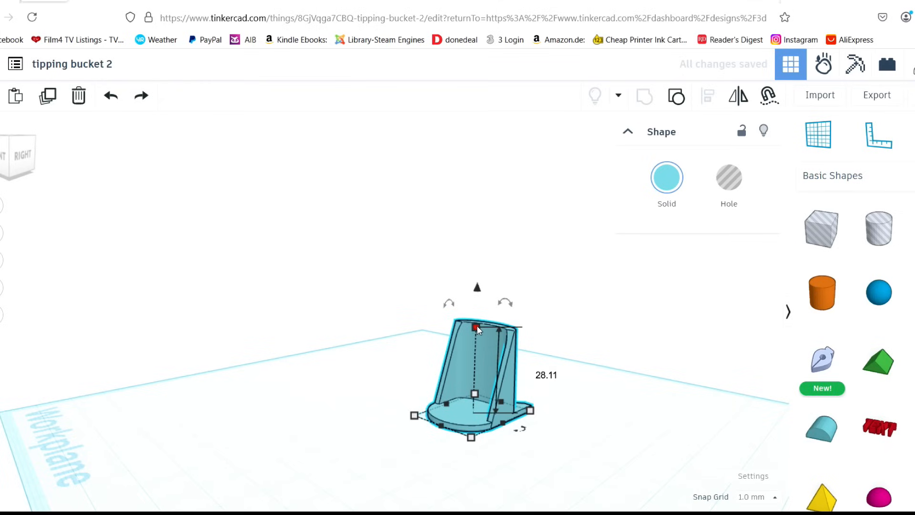
Raise the tipping bucket's height to 50.00 mm
left_click_drag(475, 327, 475, 294)
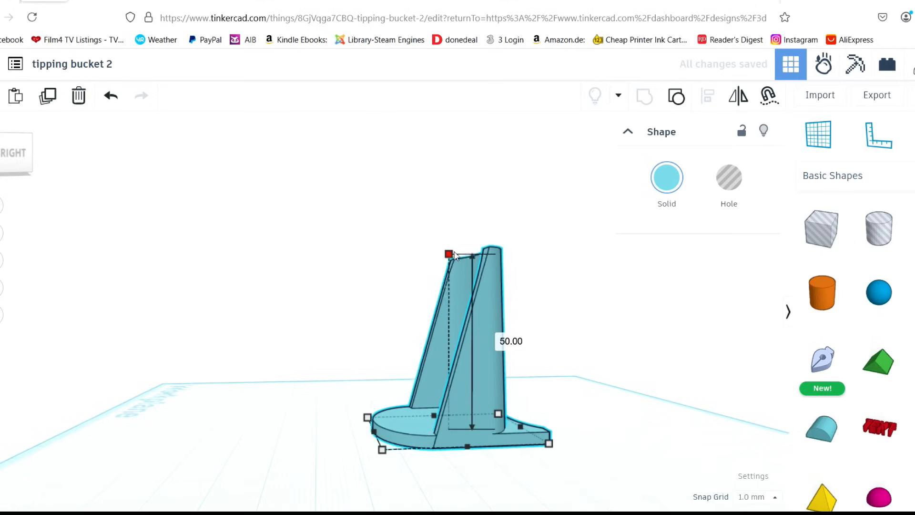
left_click(316, 414)
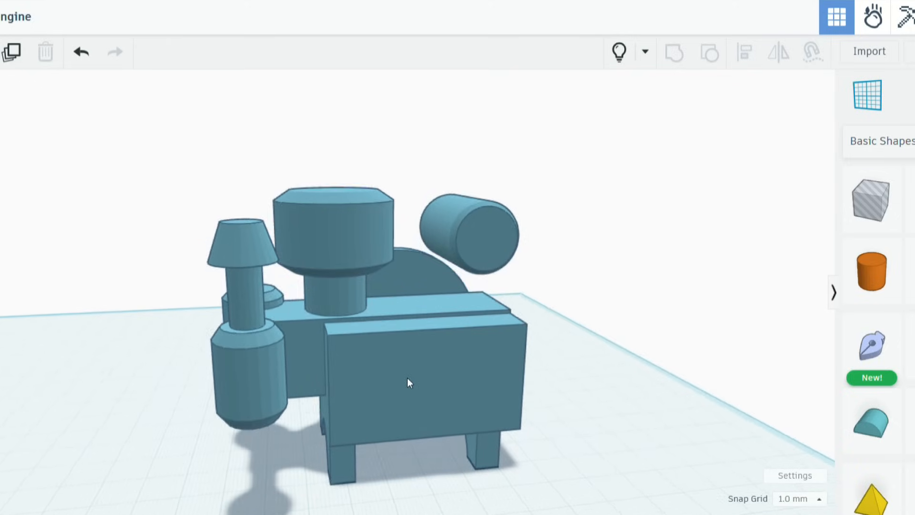
left_click_drag(408, 382, 508, 372)
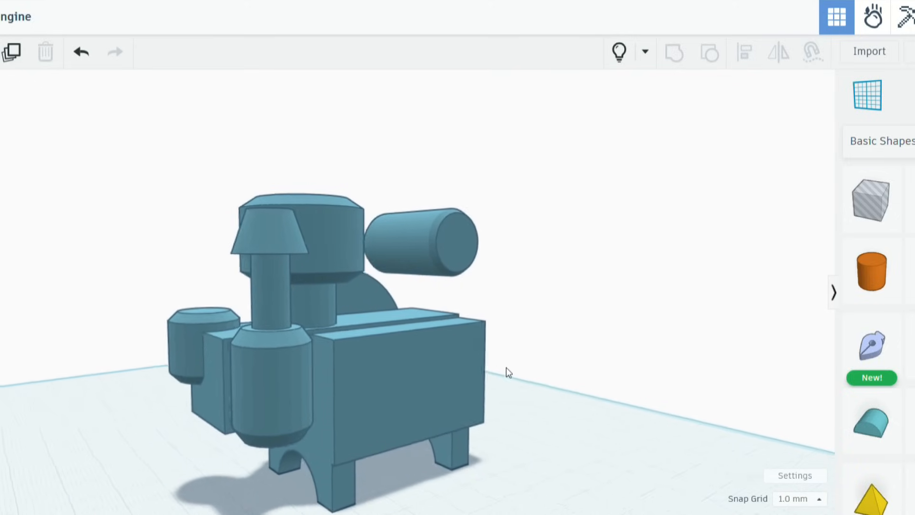
left_click_drag(508, 372, 641, 382)
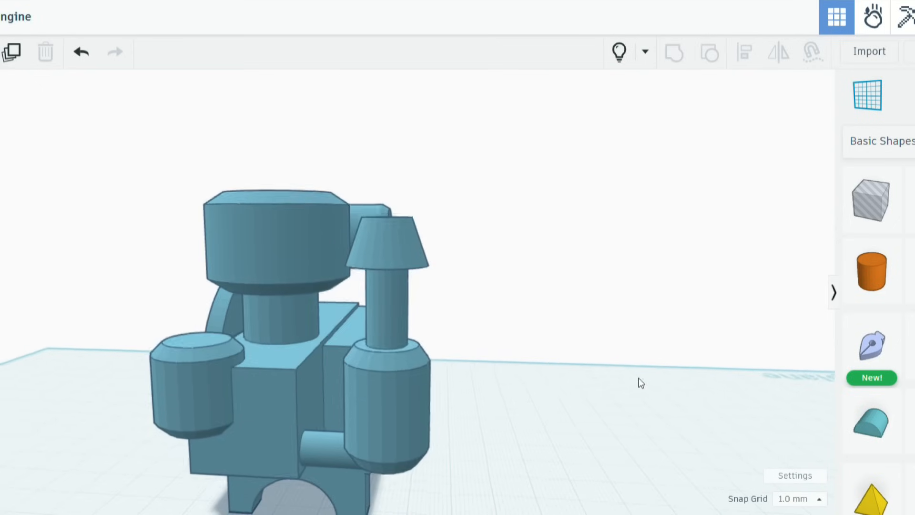
left_click_drag(641, 383, 536, 414)
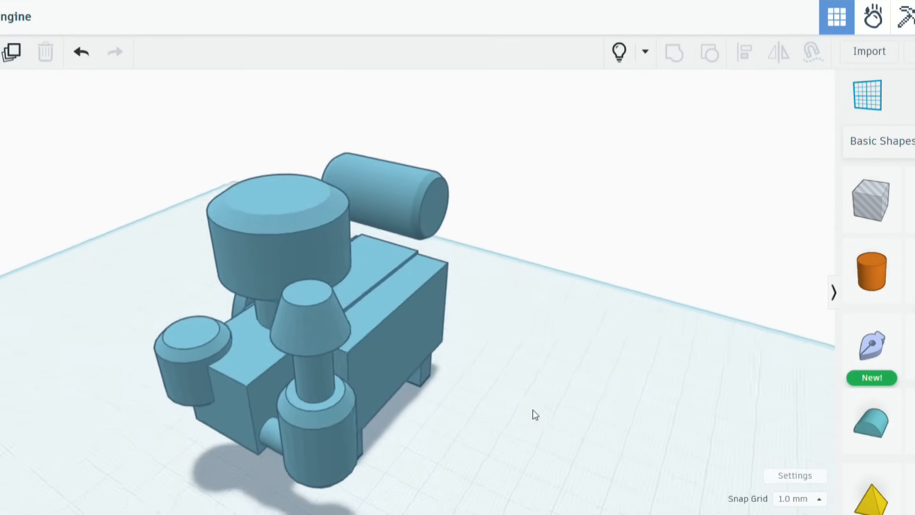
left_click_drag(534, 415, 402, 402)
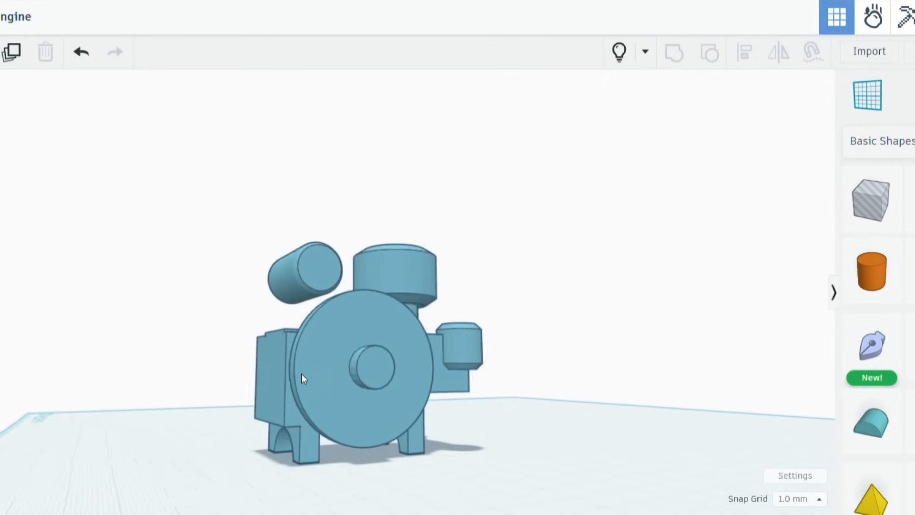
left_click_drag(302, 378, 302, 438)
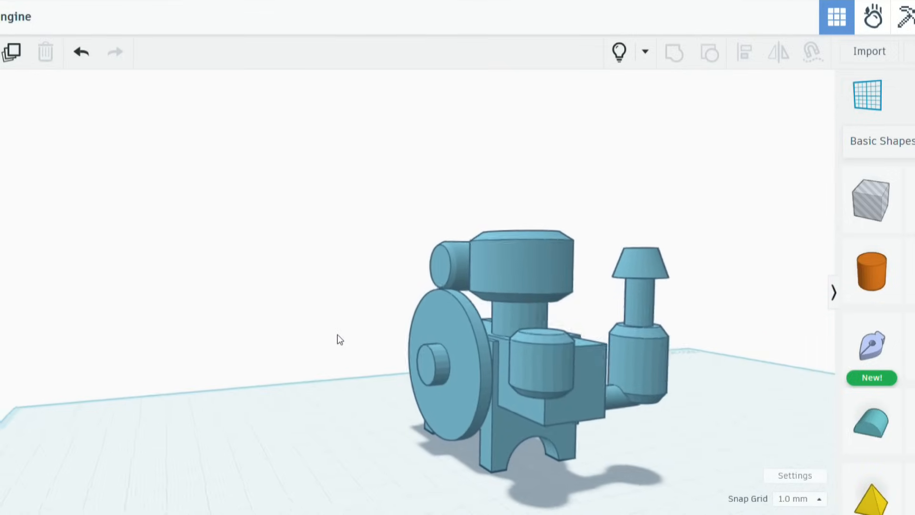
left_click_drag(340, 340, 557, 408)
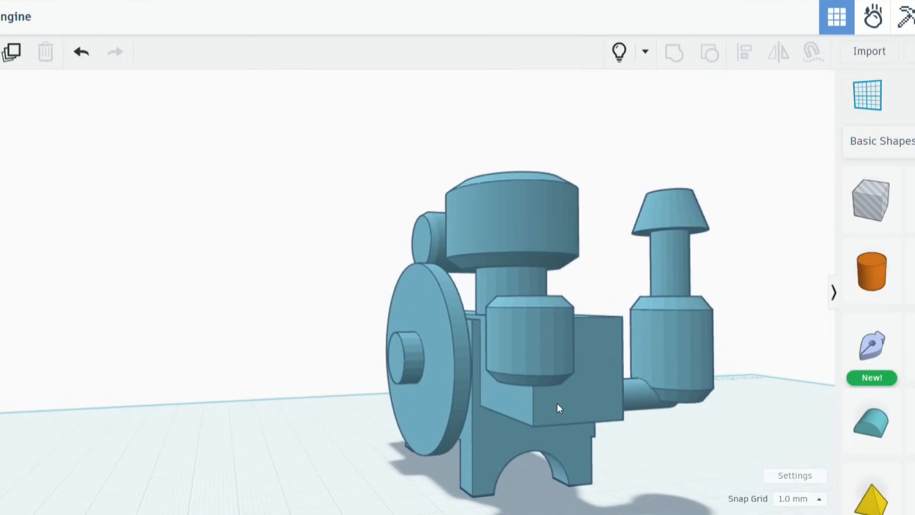